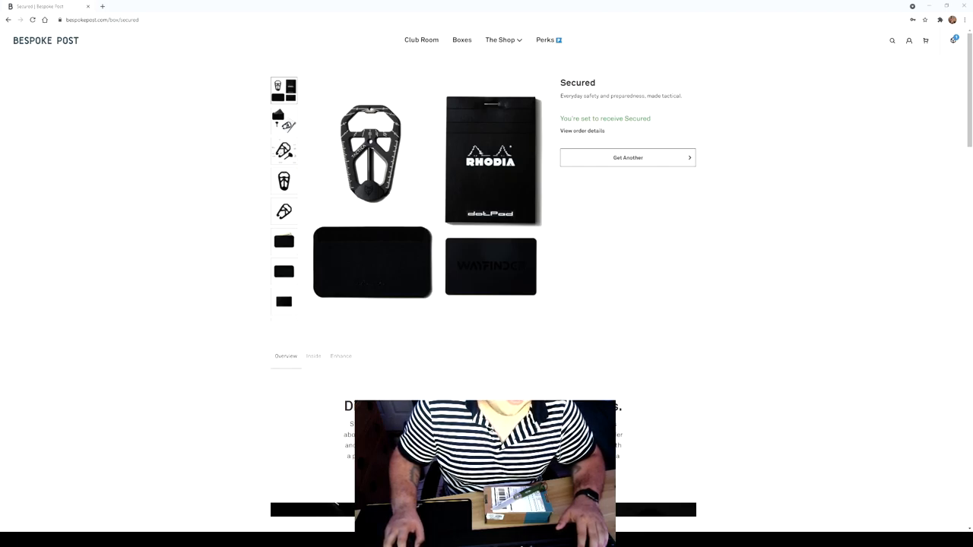
- Page through the Secured gallery's multitool and cardholder photos, ending on the cardholder holding cash
left_click(283, 120)
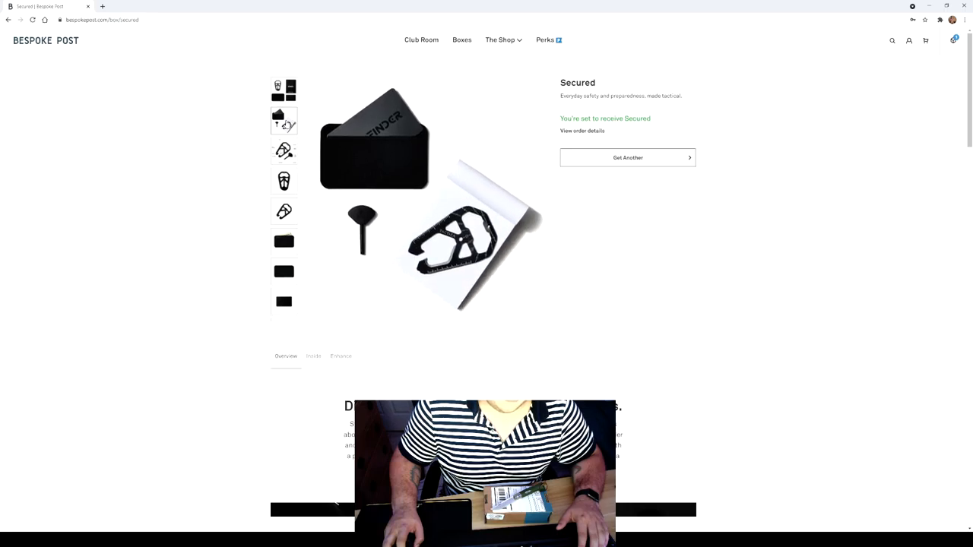
left_click(284, 150)
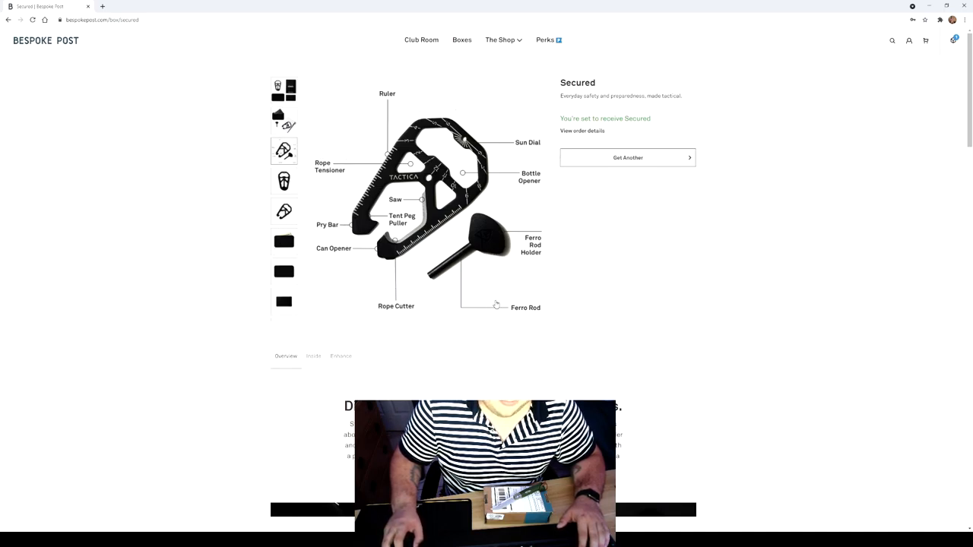
left_click(283, 181)
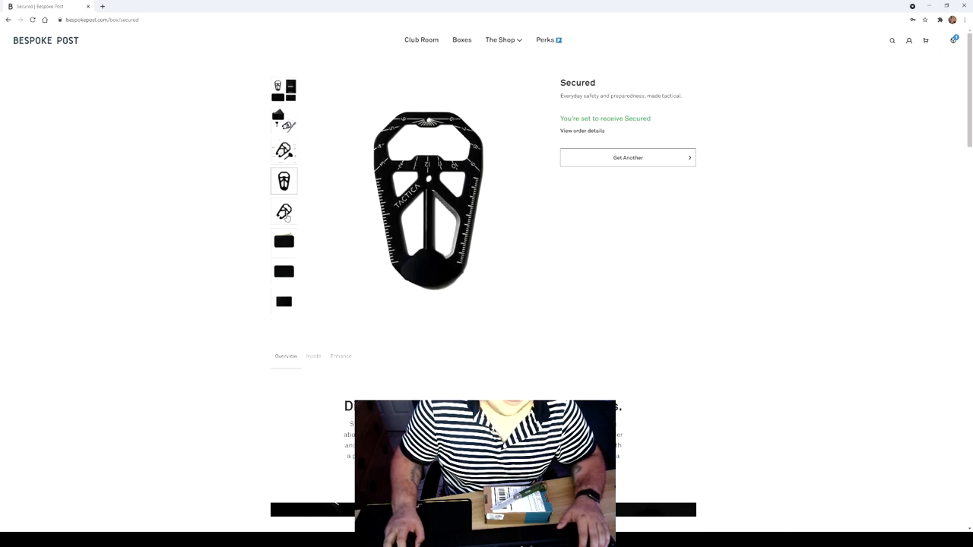
left_click(283, 211)
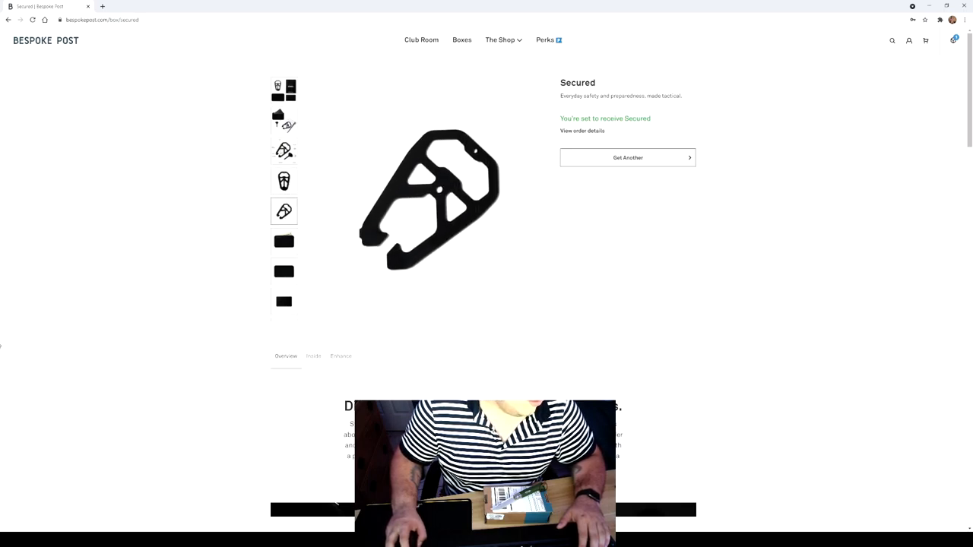
left_click(284, 241)
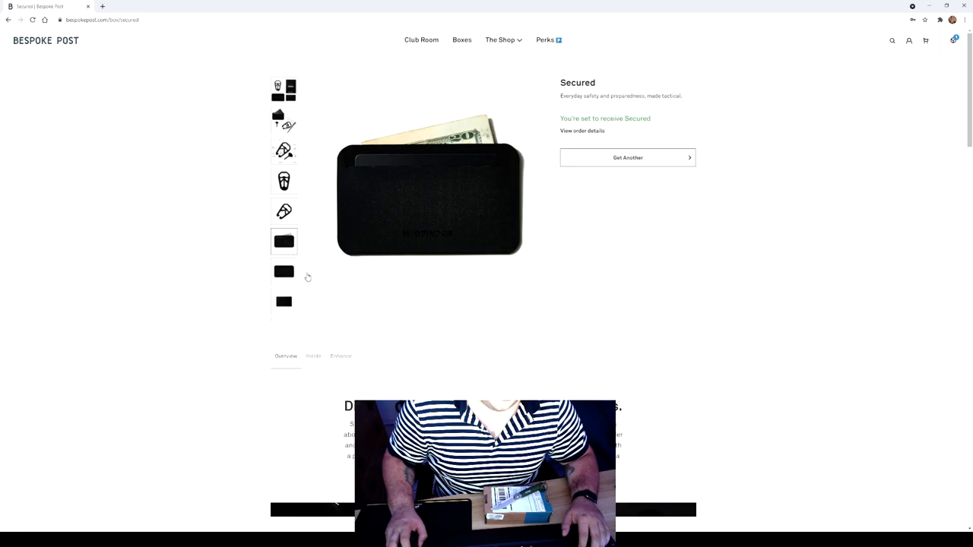
- View the data blocking card front and back, then the Rhodia dot pad cover and blank page
left_click(284, 302)
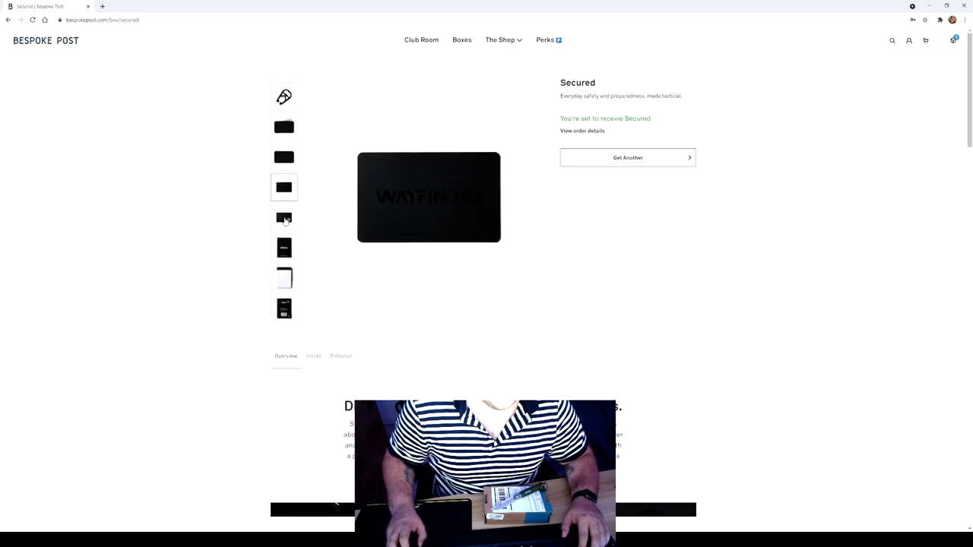
left_click(283, 218)
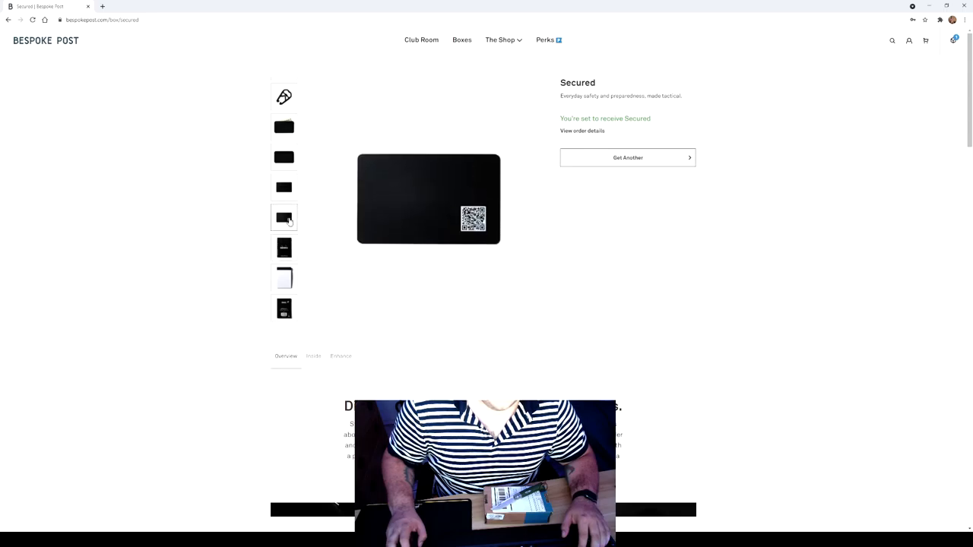
left_click(284, 246)
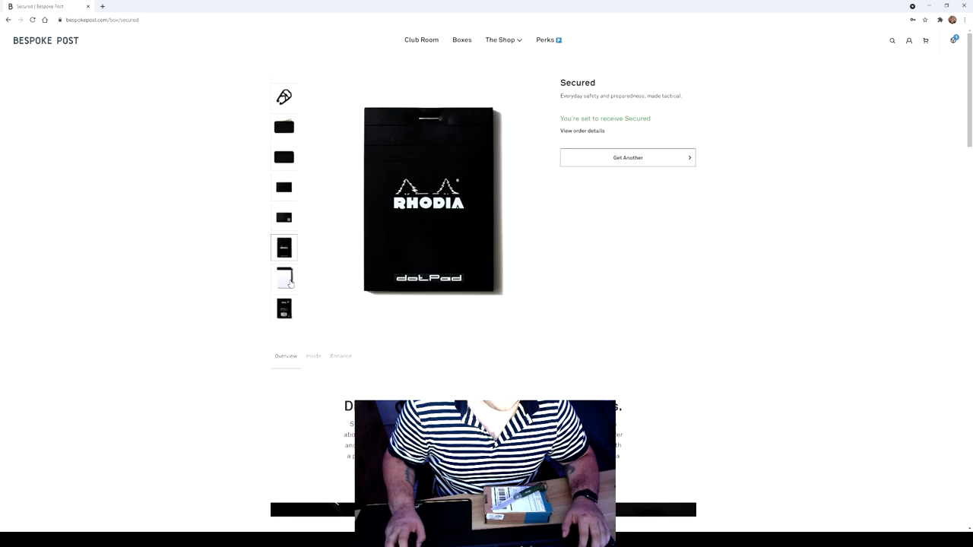
left_click(283, 278)
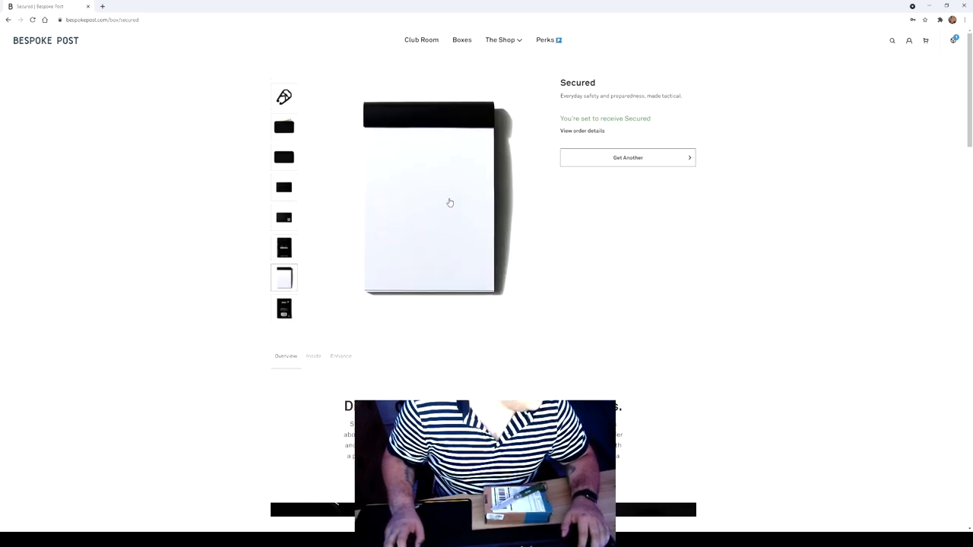
- Scroll past the Overview intro and lifestyle photo to the M020 Multitool and Flux Cardholder descriptions
scroll("down", 3)
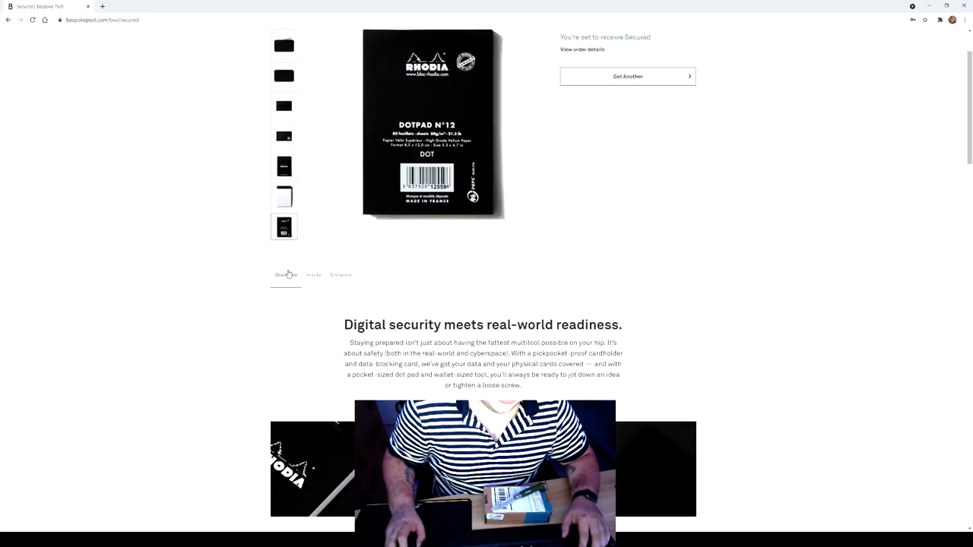
scroll("down", 3)
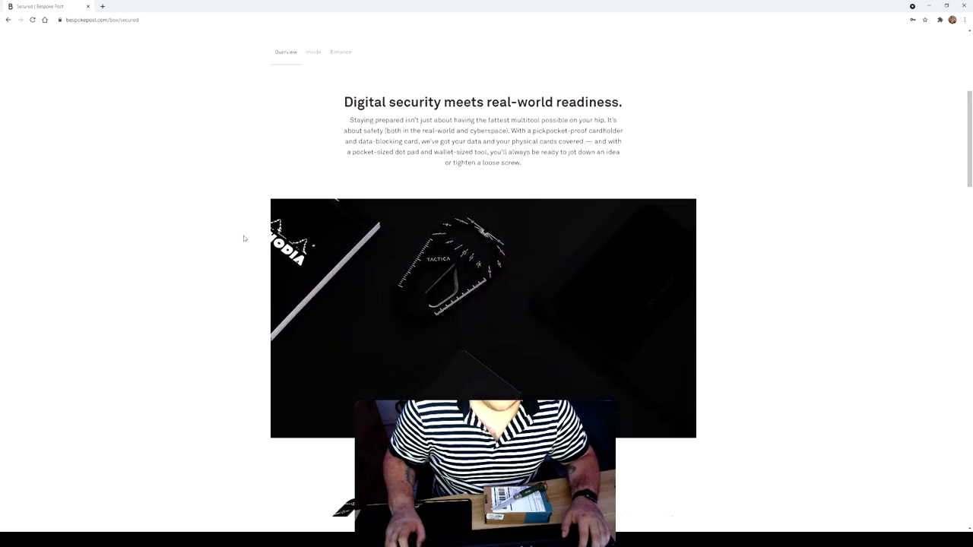
mouse_move(233, 233)
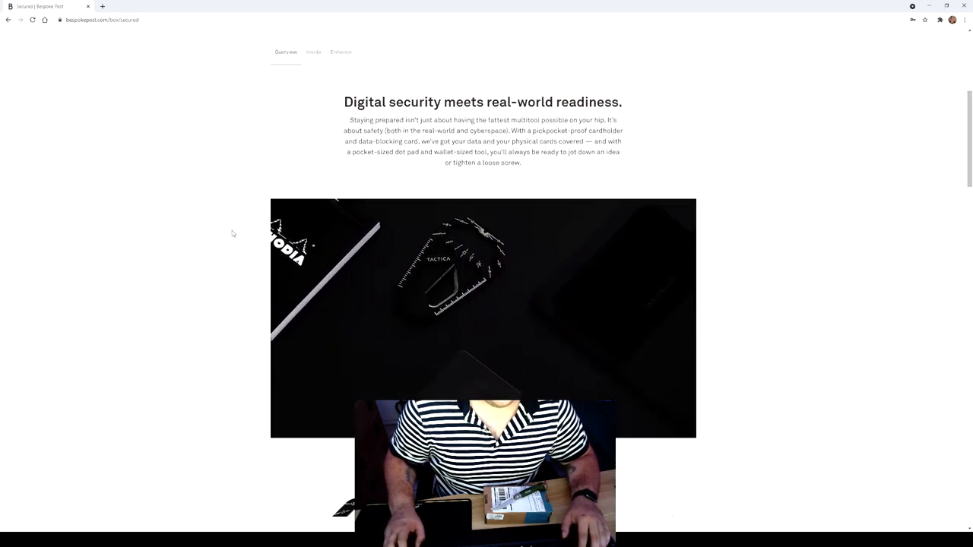
scroll("down", 3)
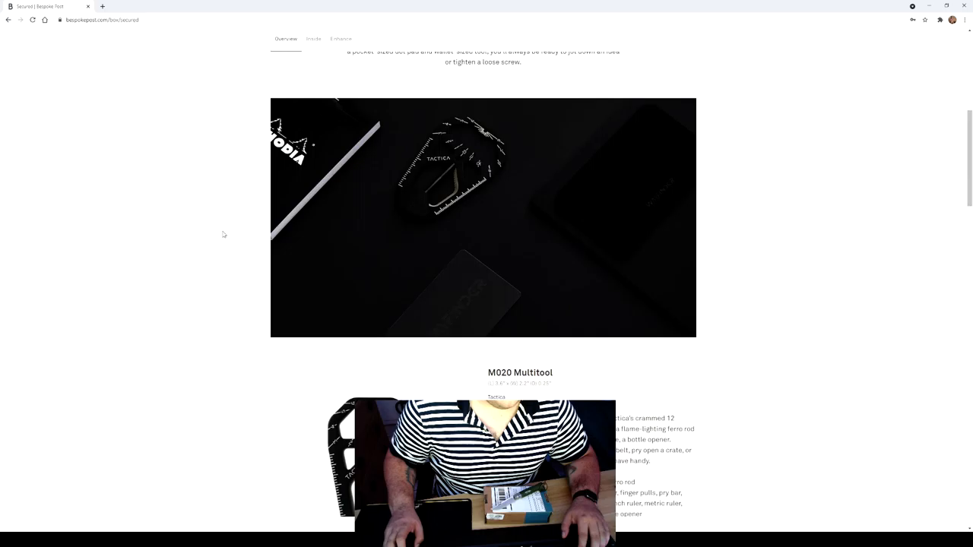
scroll("down", 3)
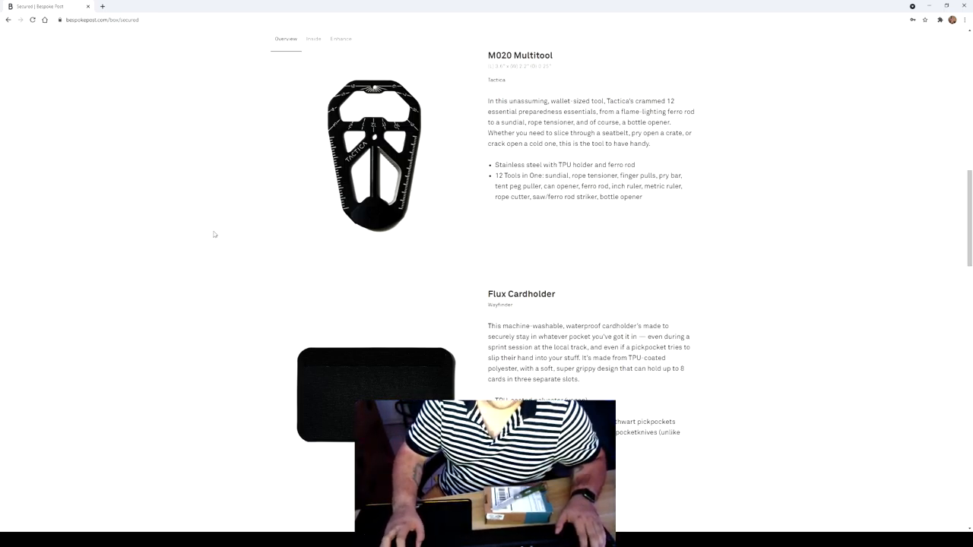
- Scroll through the Glitch RFID card and RFID explainer sections to the Rhodia Dot Pad details
scroll("down", 3)
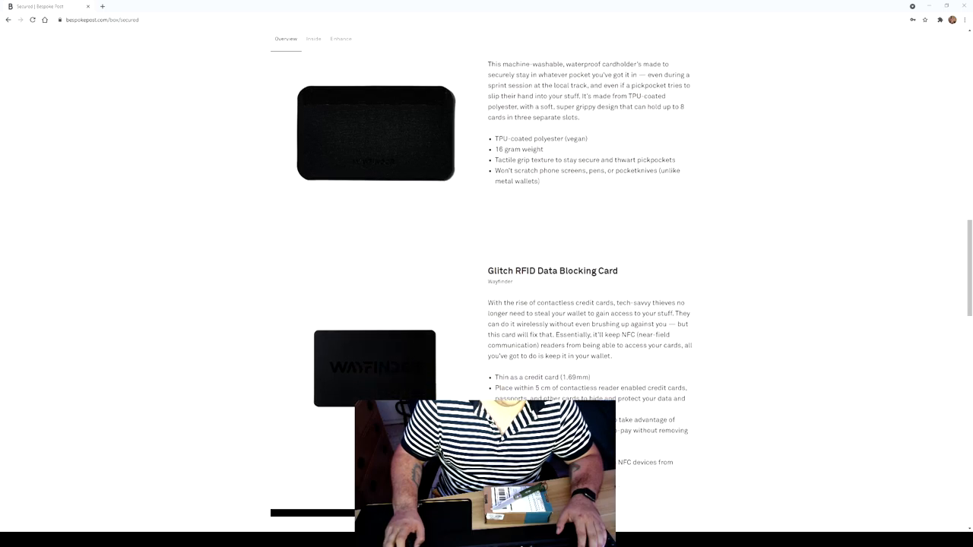
scroll("down", 3)
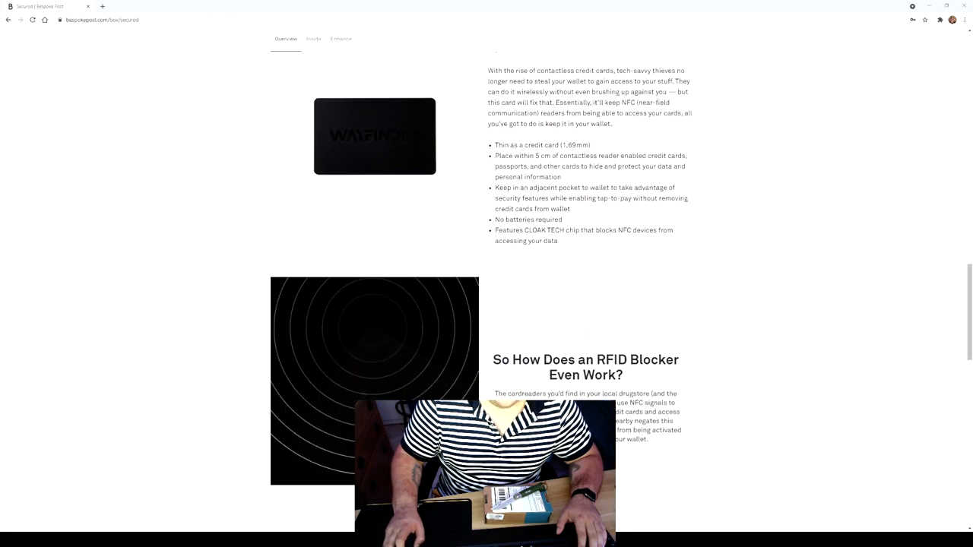
scroll("down", 3)
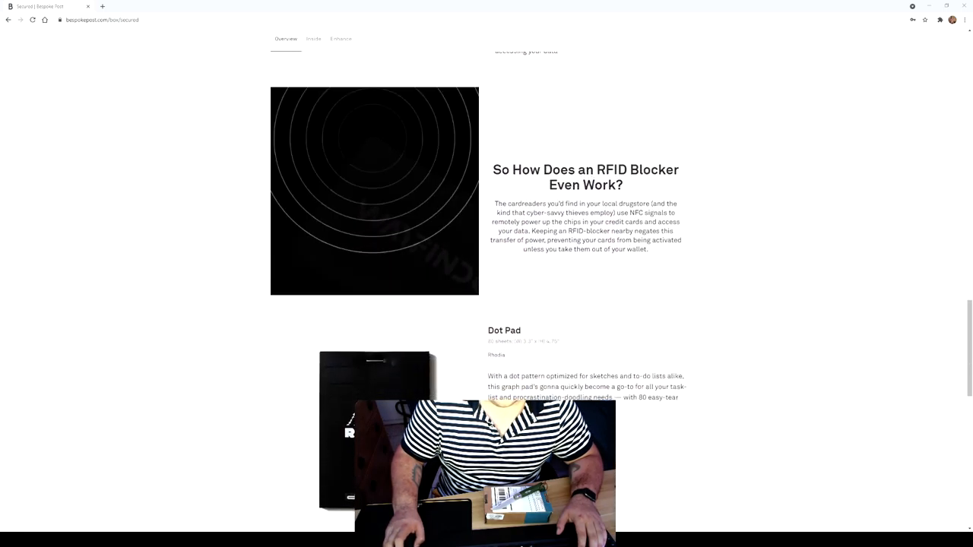
scroll("down", 3)
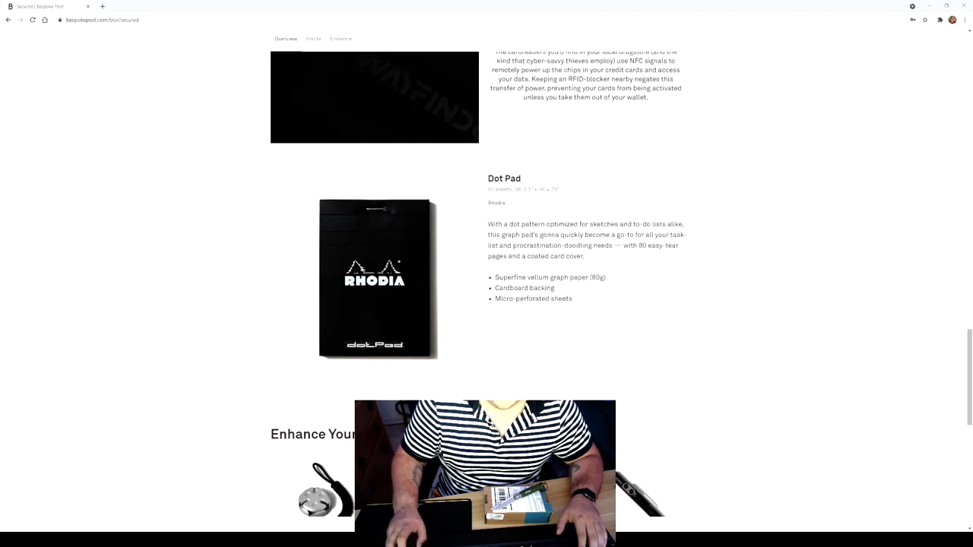
- Scroll down to the Enhance Your Box add-ons and More Boxes, then back to the top
scroll("down", 3)
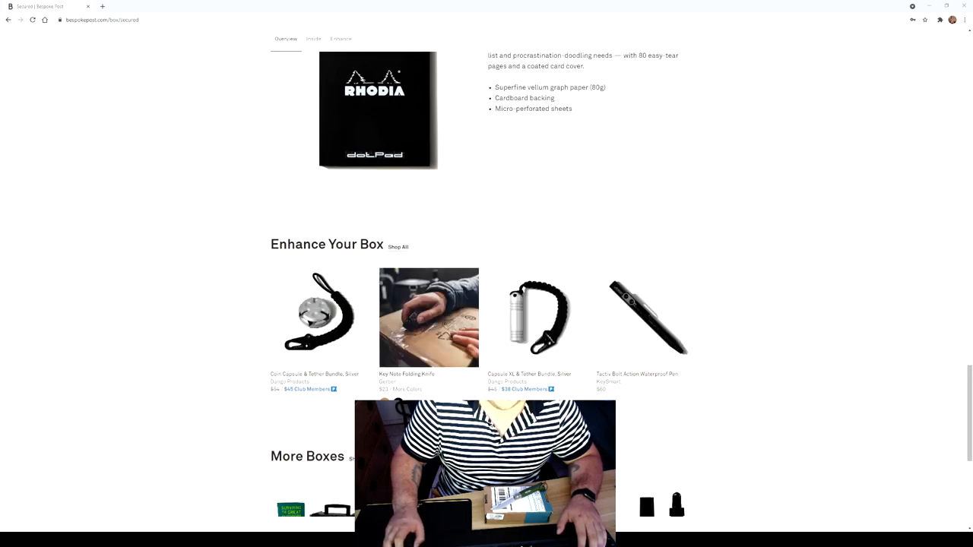
scroll("down", 3)
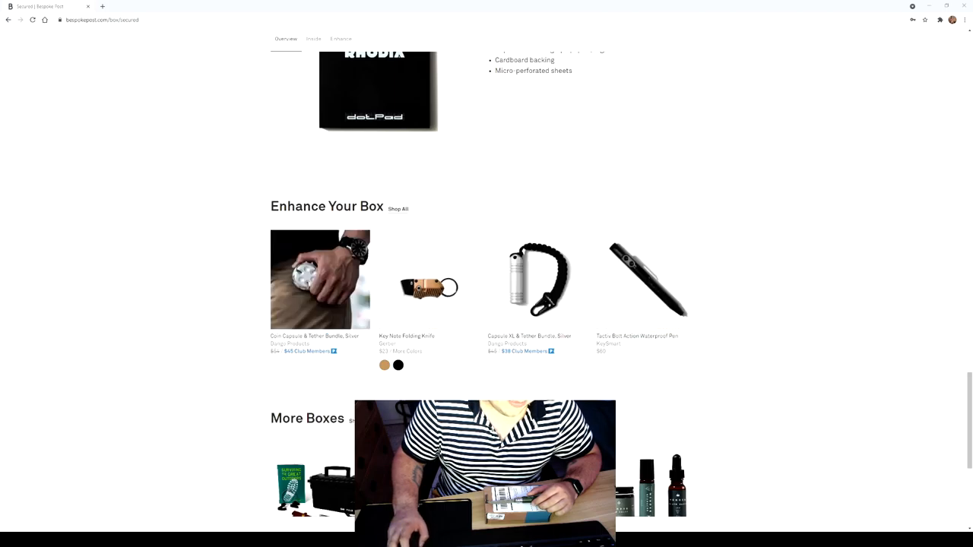
scroll("up", 3)
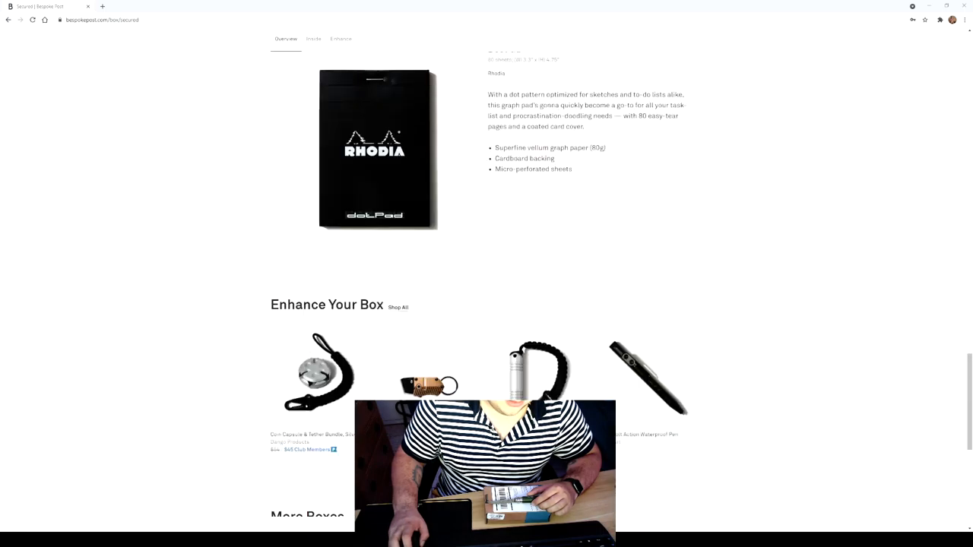
scroll("up", 3)
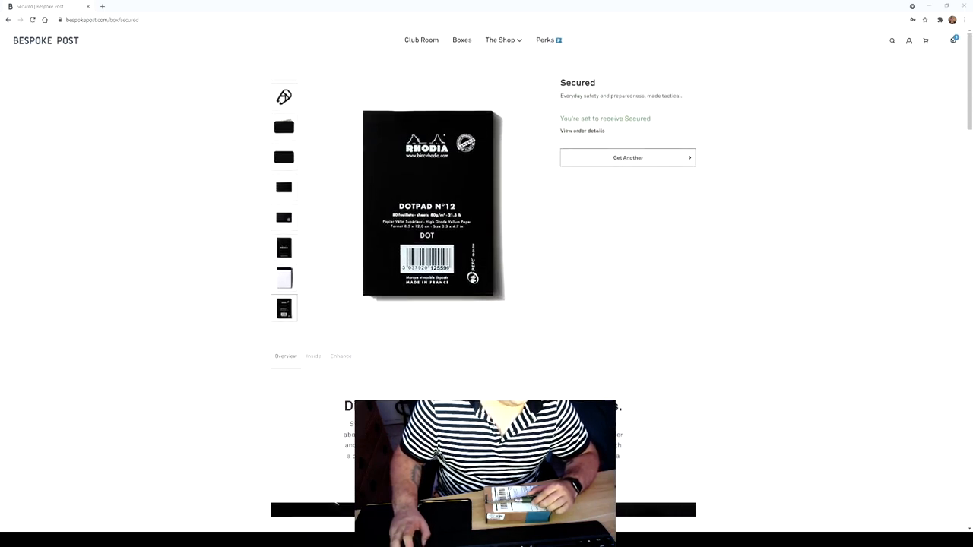